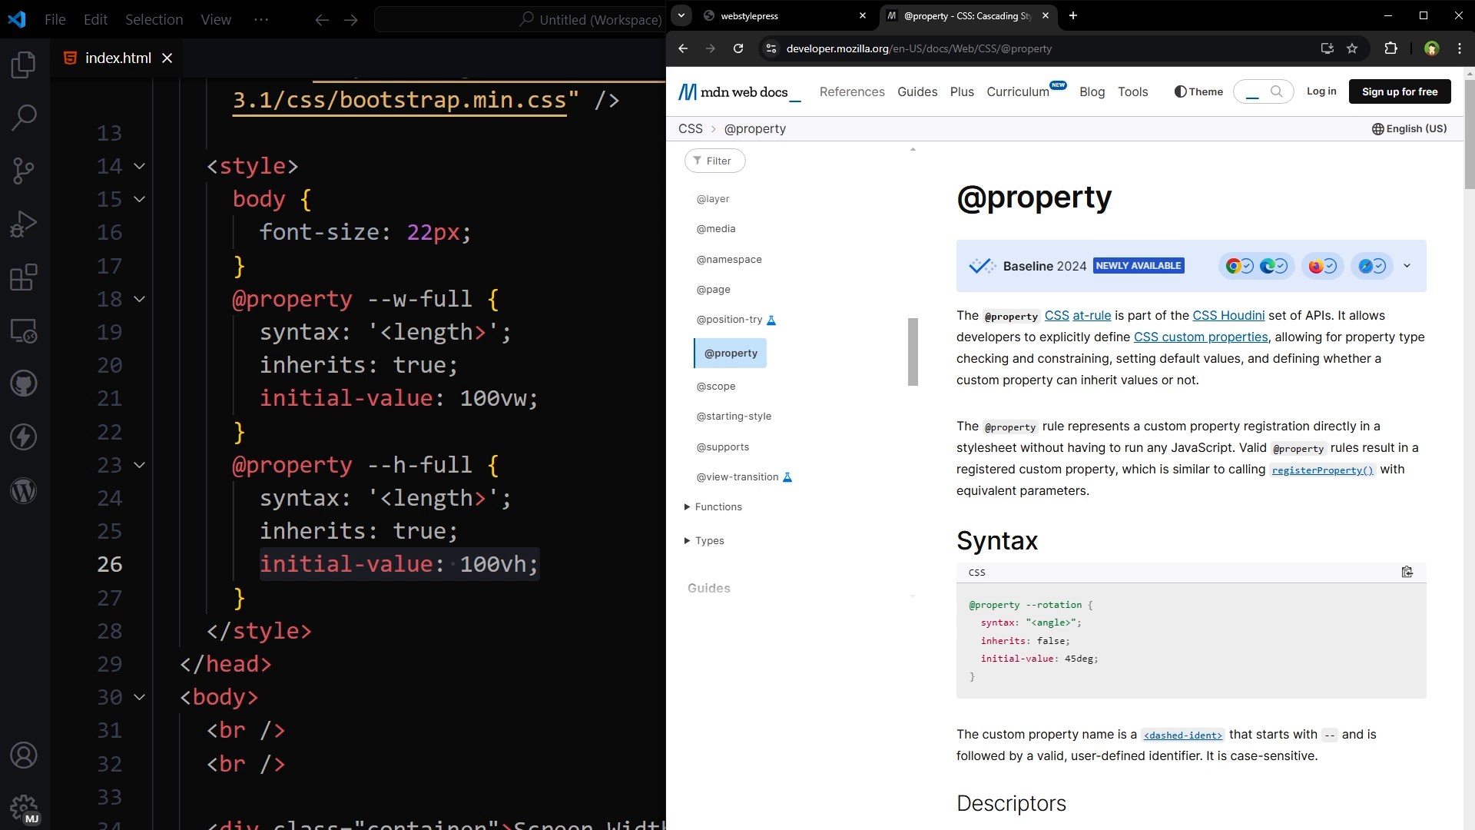
pyautogui.doubleClick(967, 315)
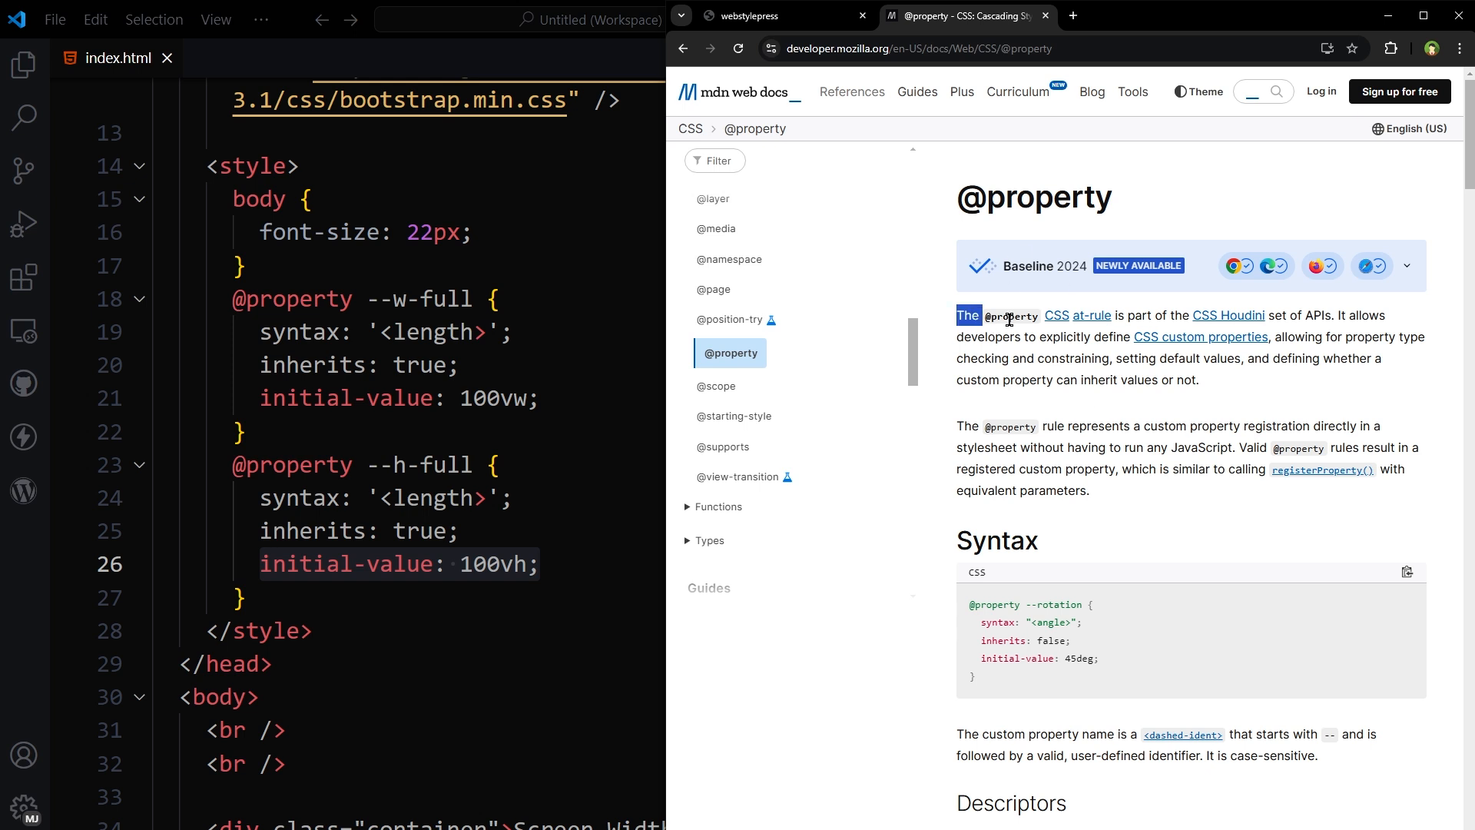
pyautogui.moveTo(957, 315); pyautogui.dragTo(1042, 337)
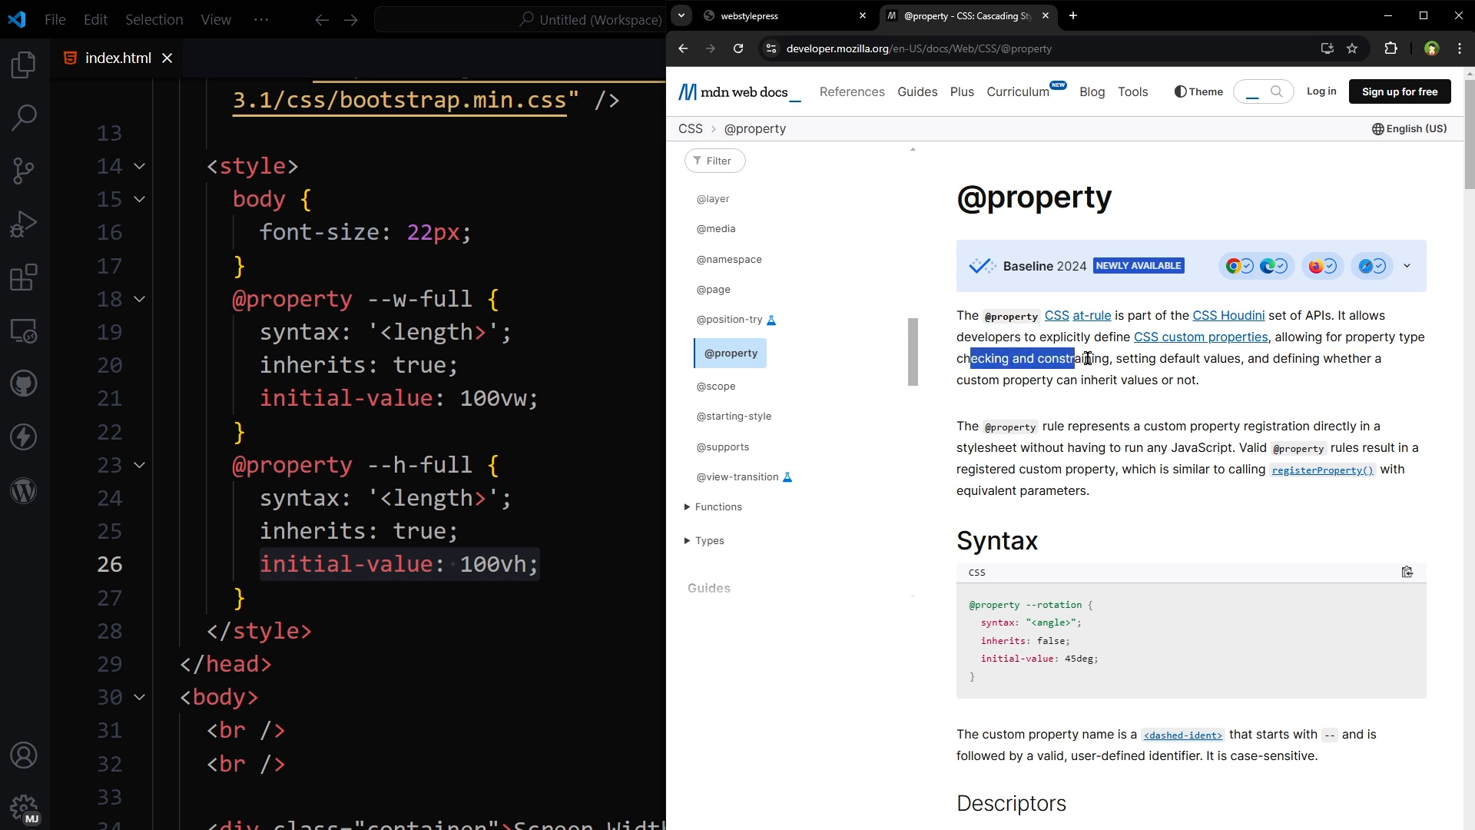
pyautogui.doubleClick(1177, 358)
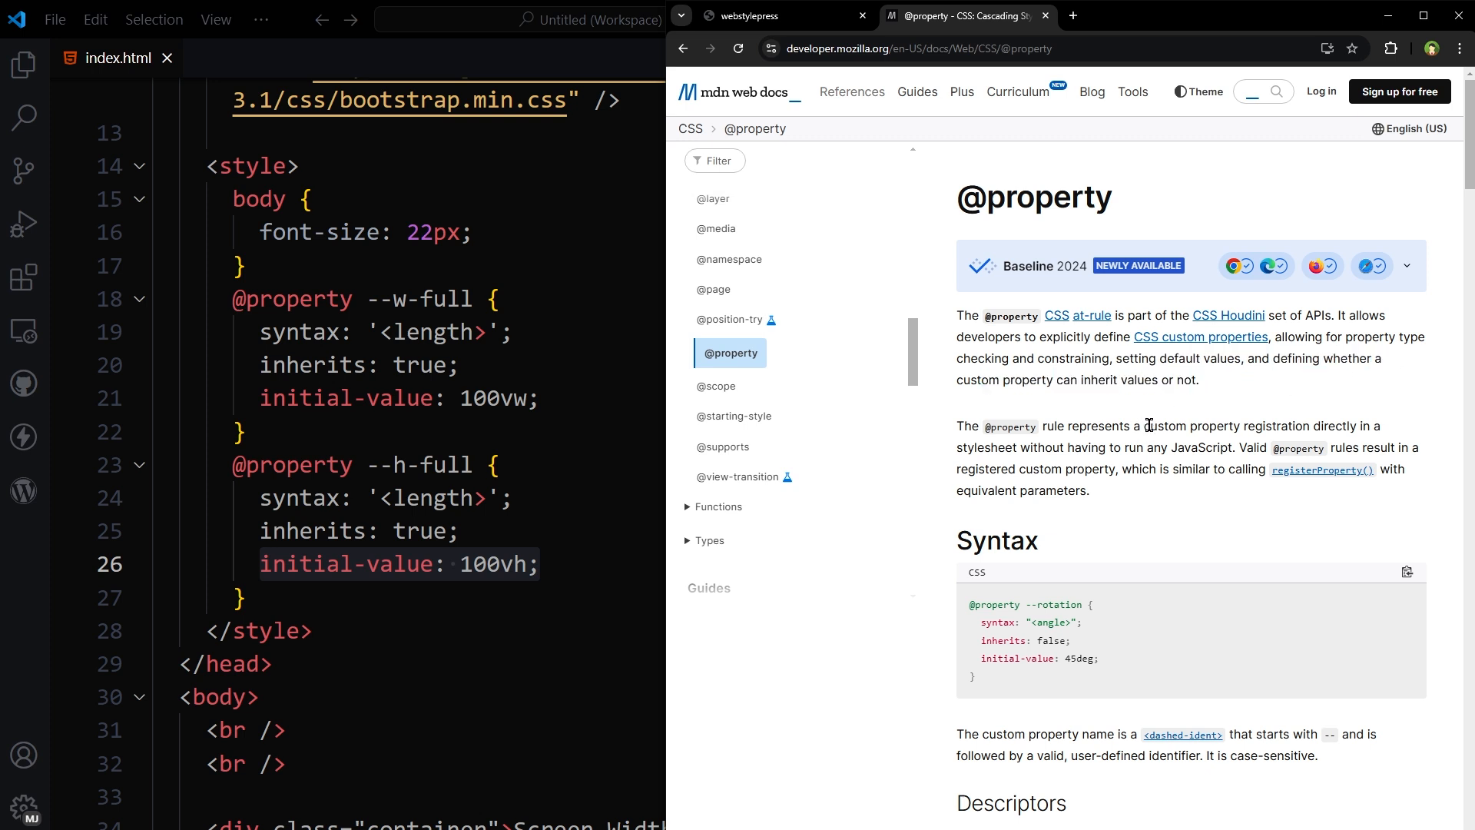
pyautogui.scroll(-3)
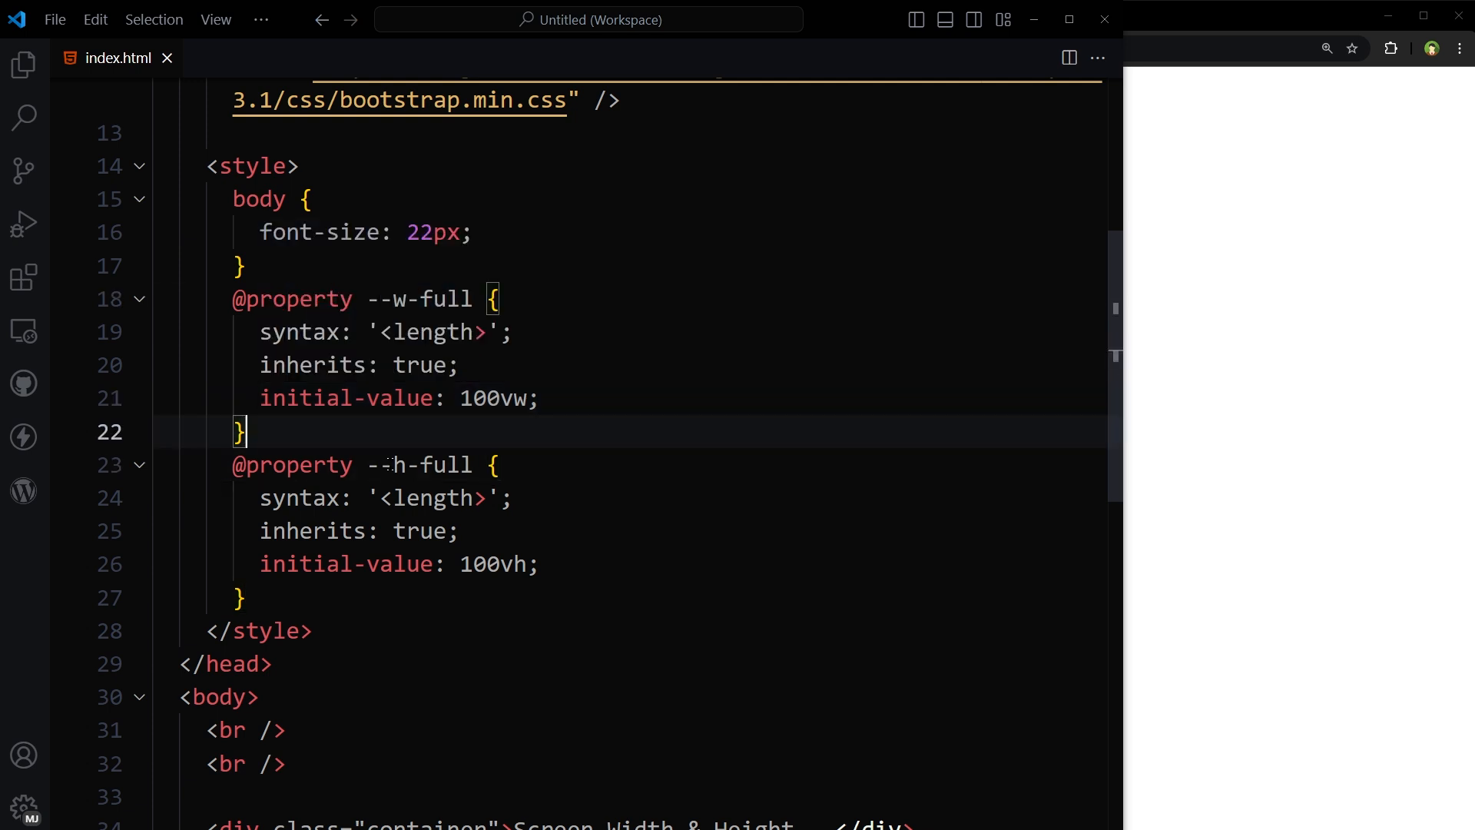
# Step: Write a :root rule defining --s-width and --s-height as tan(atan2(var(--w-full/--h-full), 1px))
pyautogui.doubleClick(497, 564)
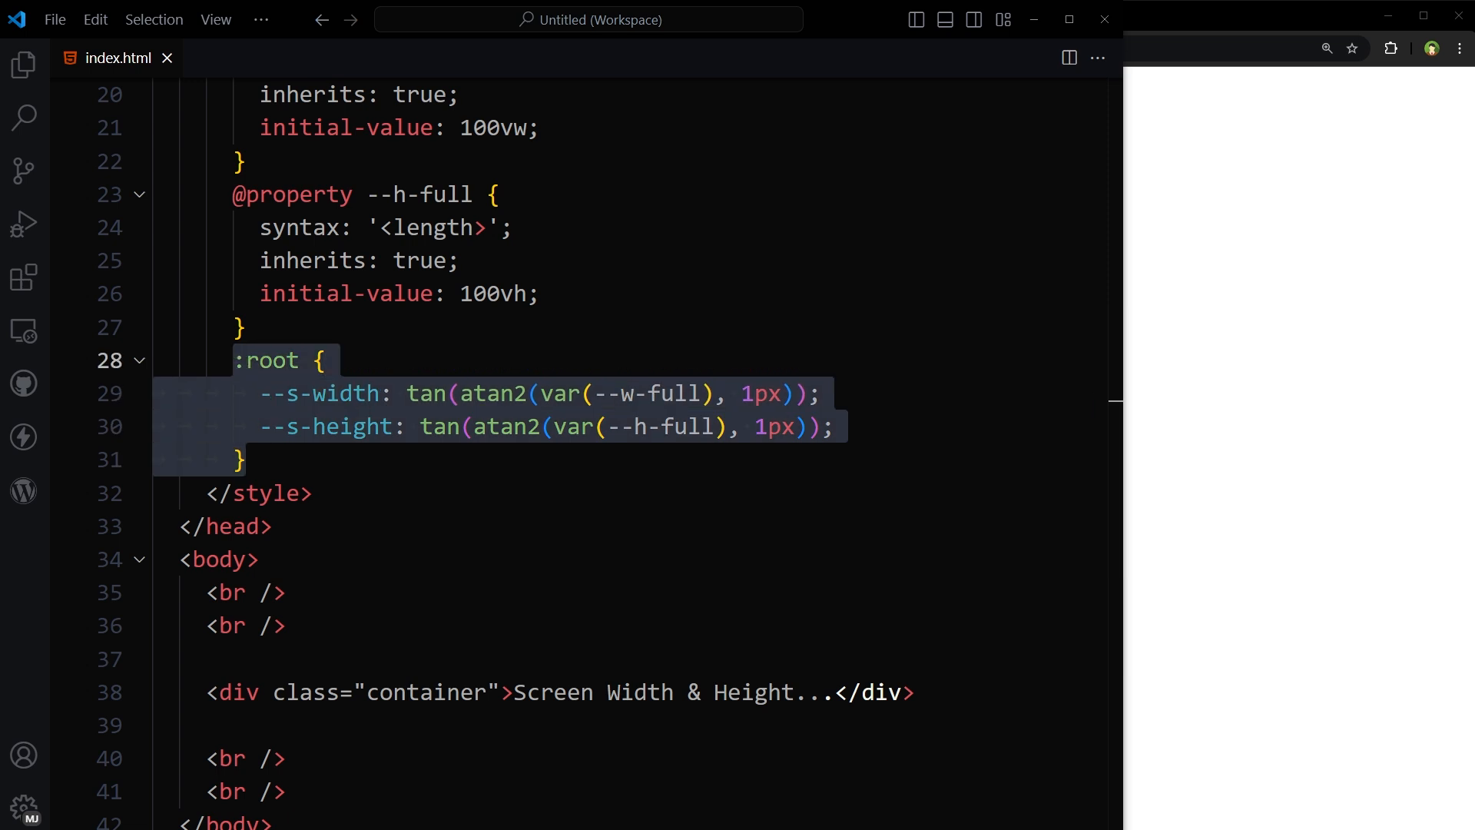
pyautogui.doubleClick(338, 426)
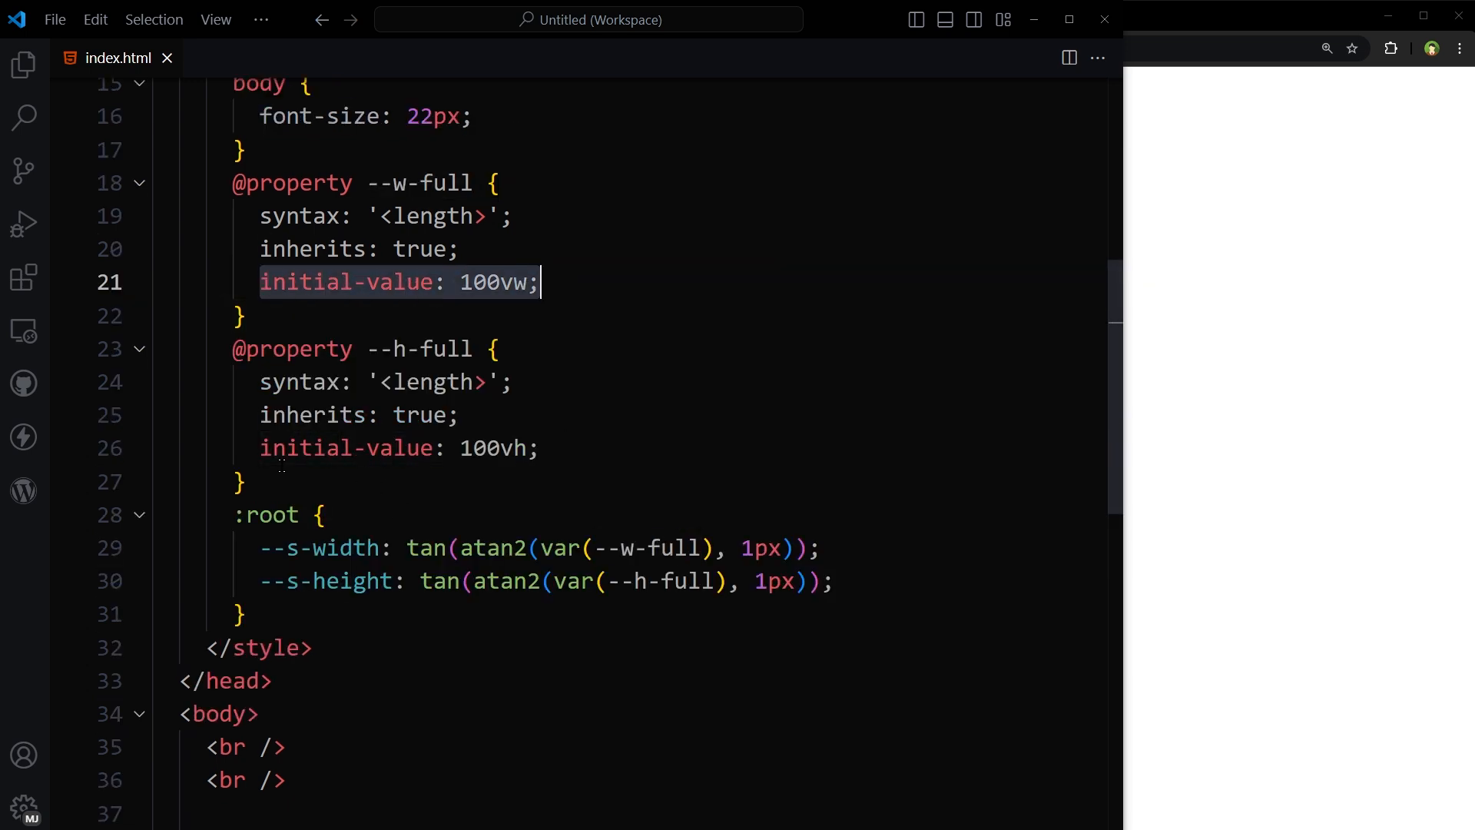
pyautogui.click(670, 580)
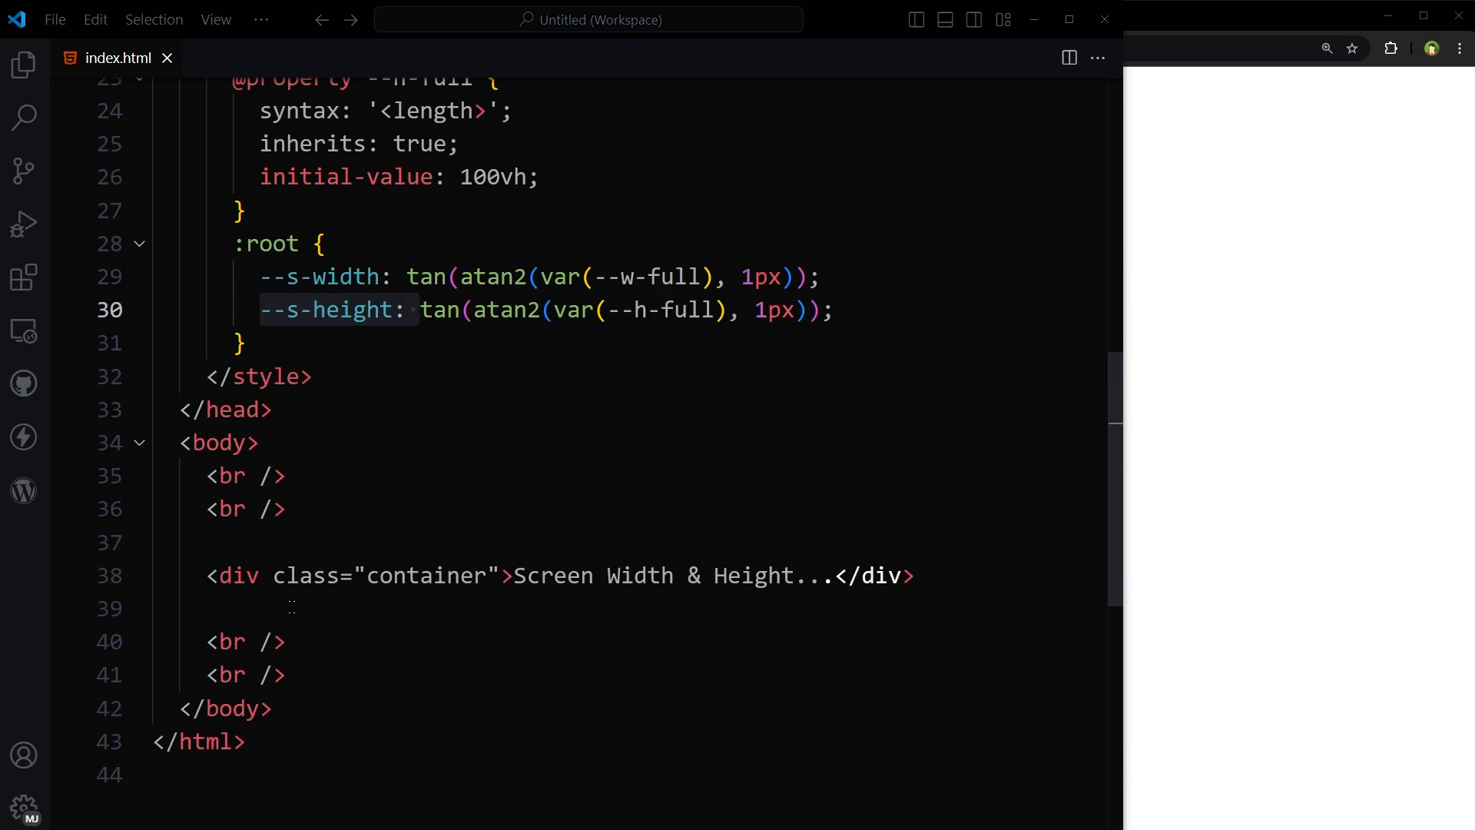
pyautogui.doubleClick(426, 575)
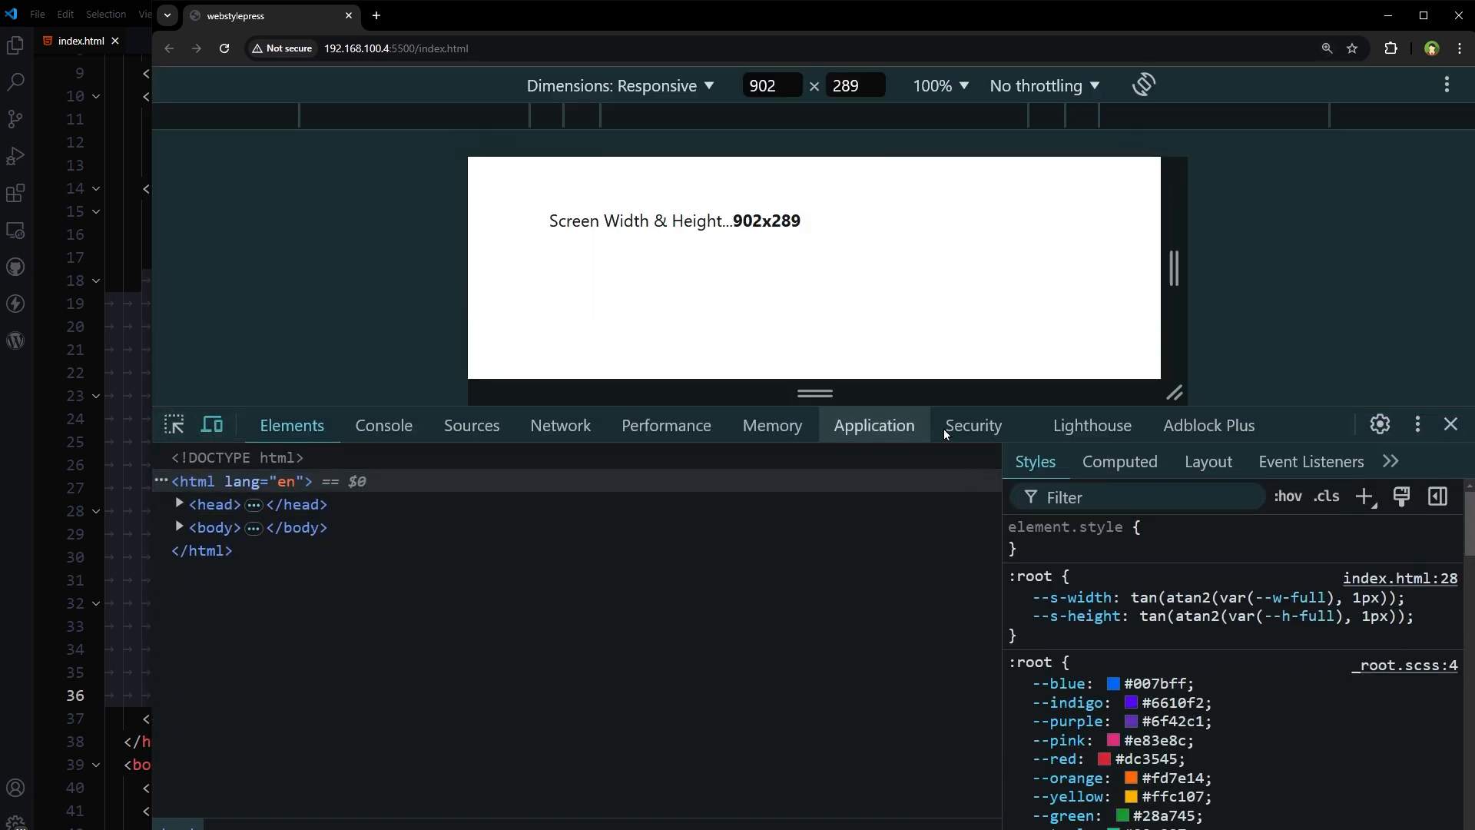
# Step: Drag the responsive viewport handles through roughly 776×483 to 910×515, watching the width×height label update
pyautogui.moveTo(815, 391); pyautogui.dragTo(814, 442)
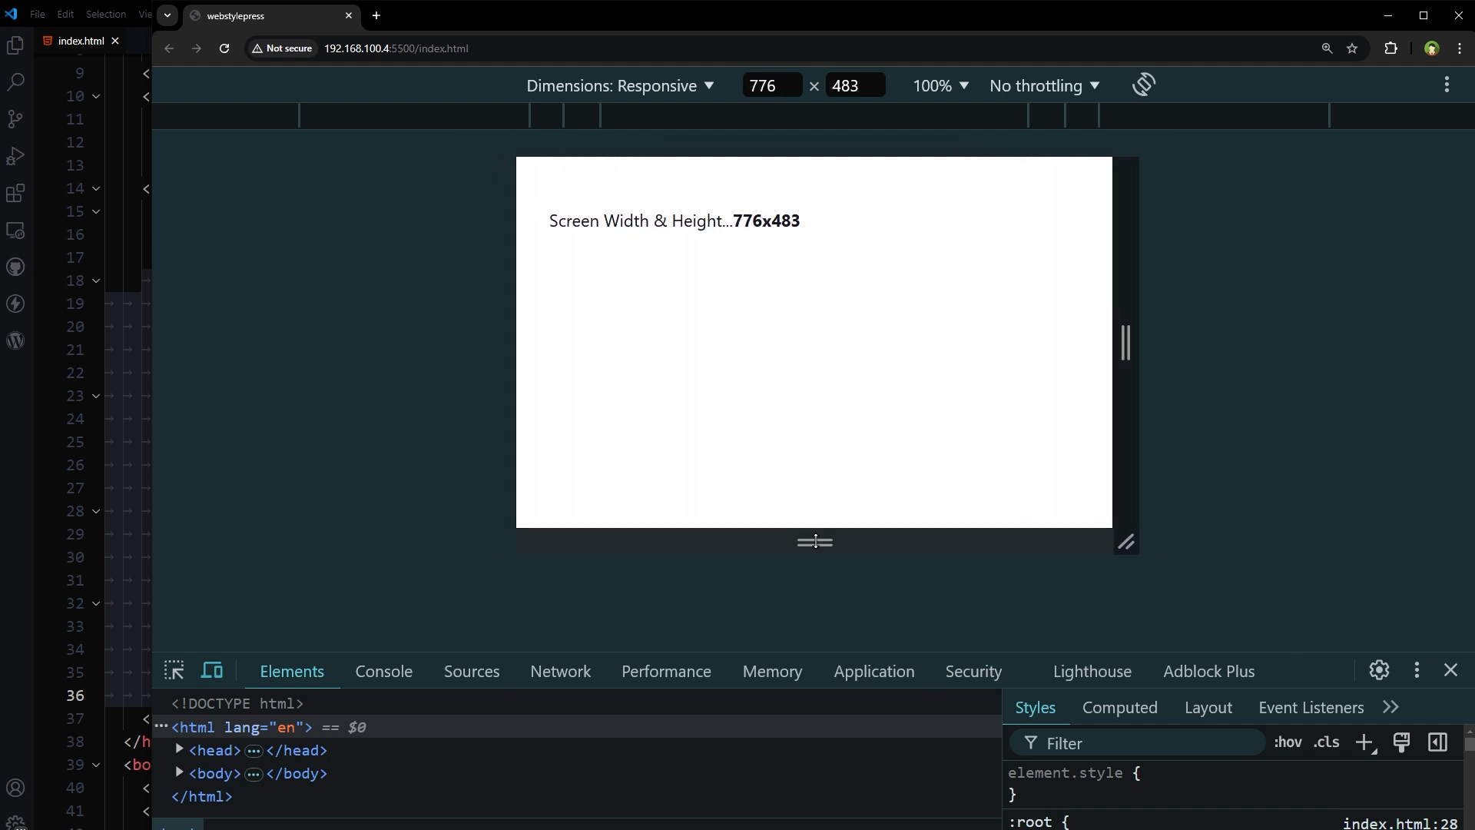
pyautogui.moveTo(814, 541); pyautogui.dragTo(814, 564)
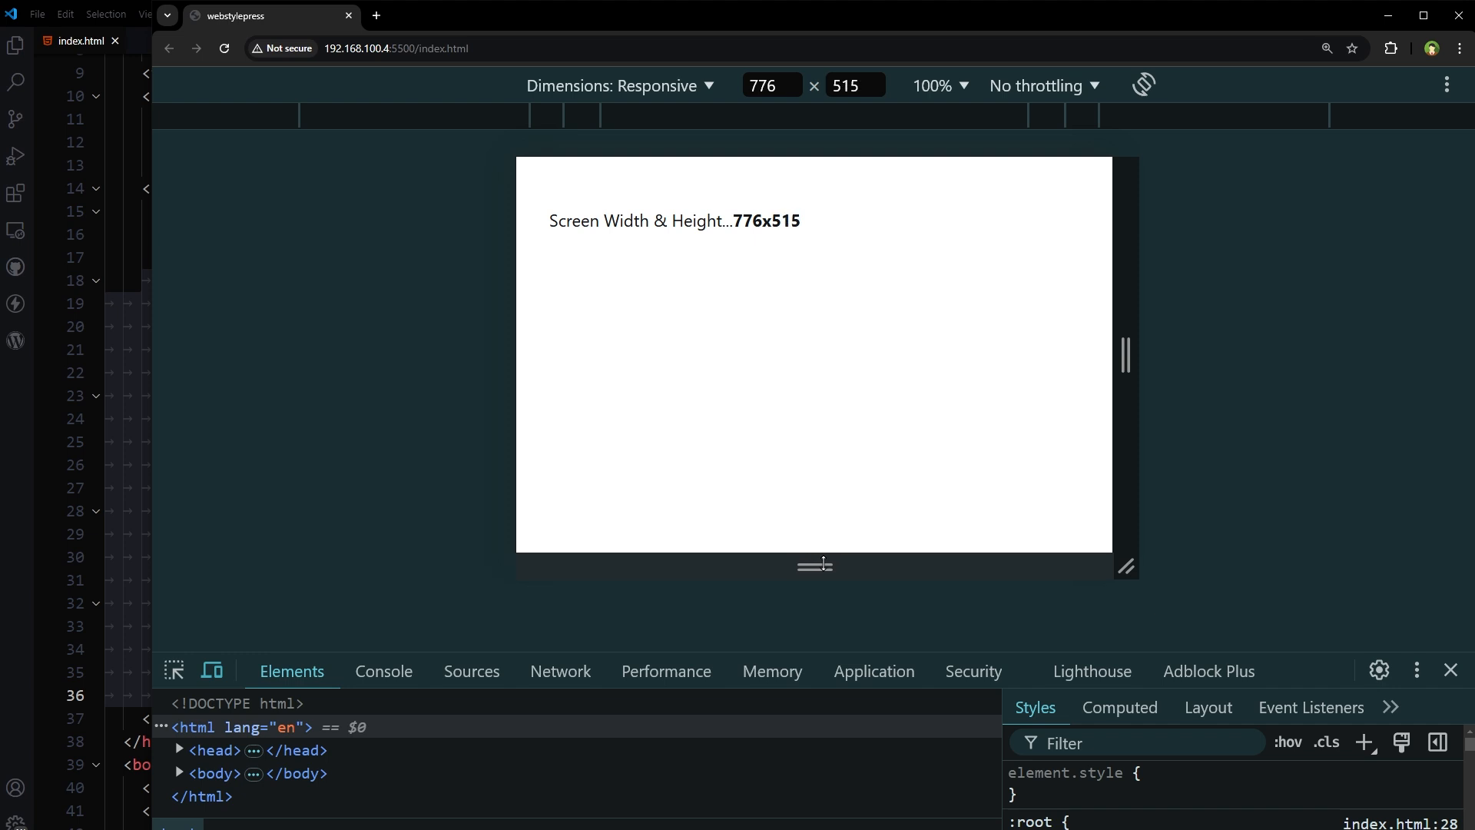
pyautogui.moveTo(1125, 355); pyautogui.dragTo(1180, 366)
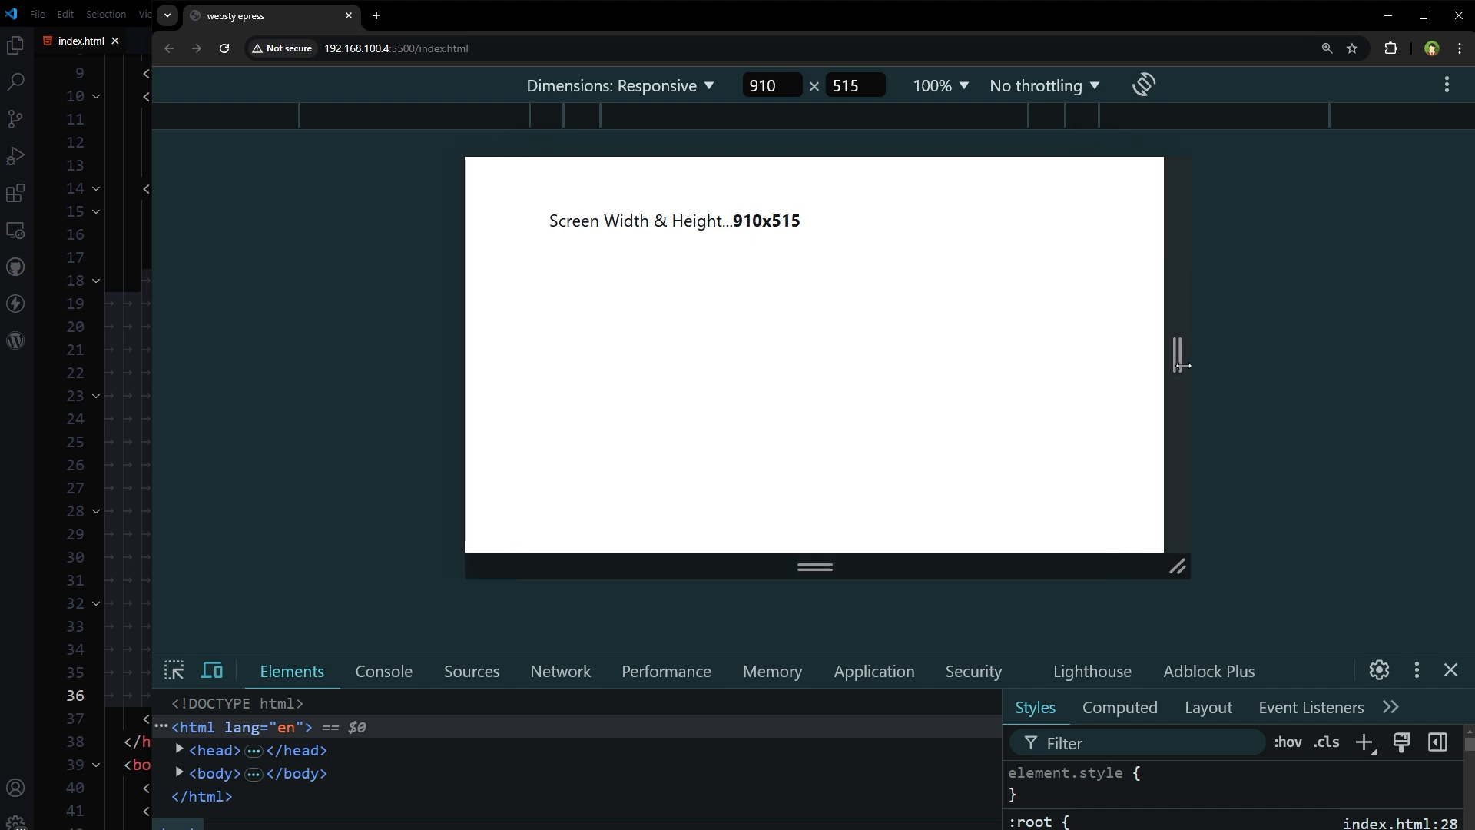